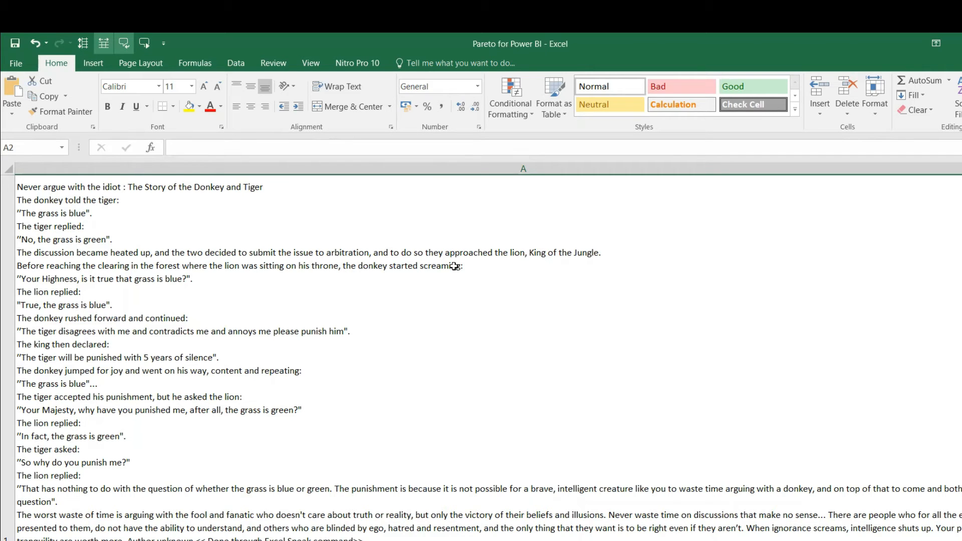
mouse_move(461, 204)
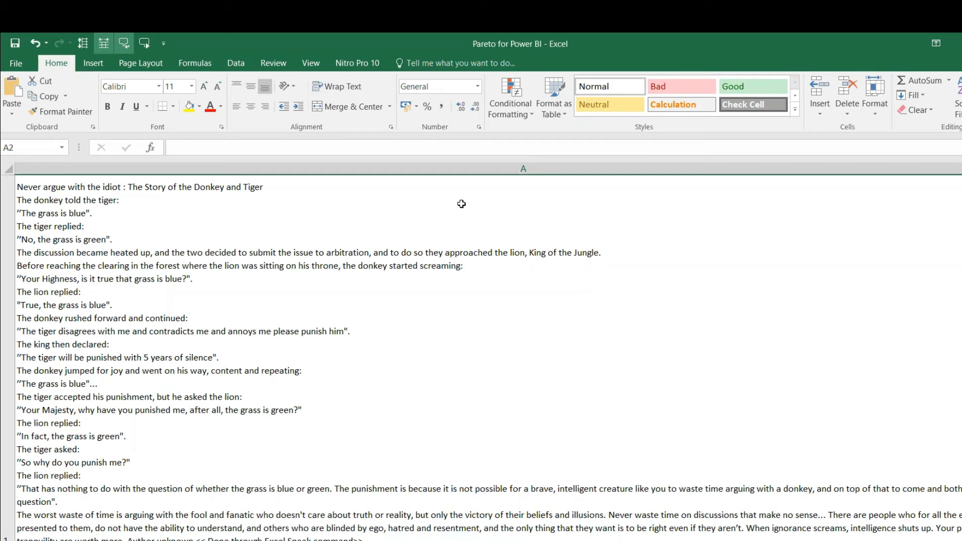